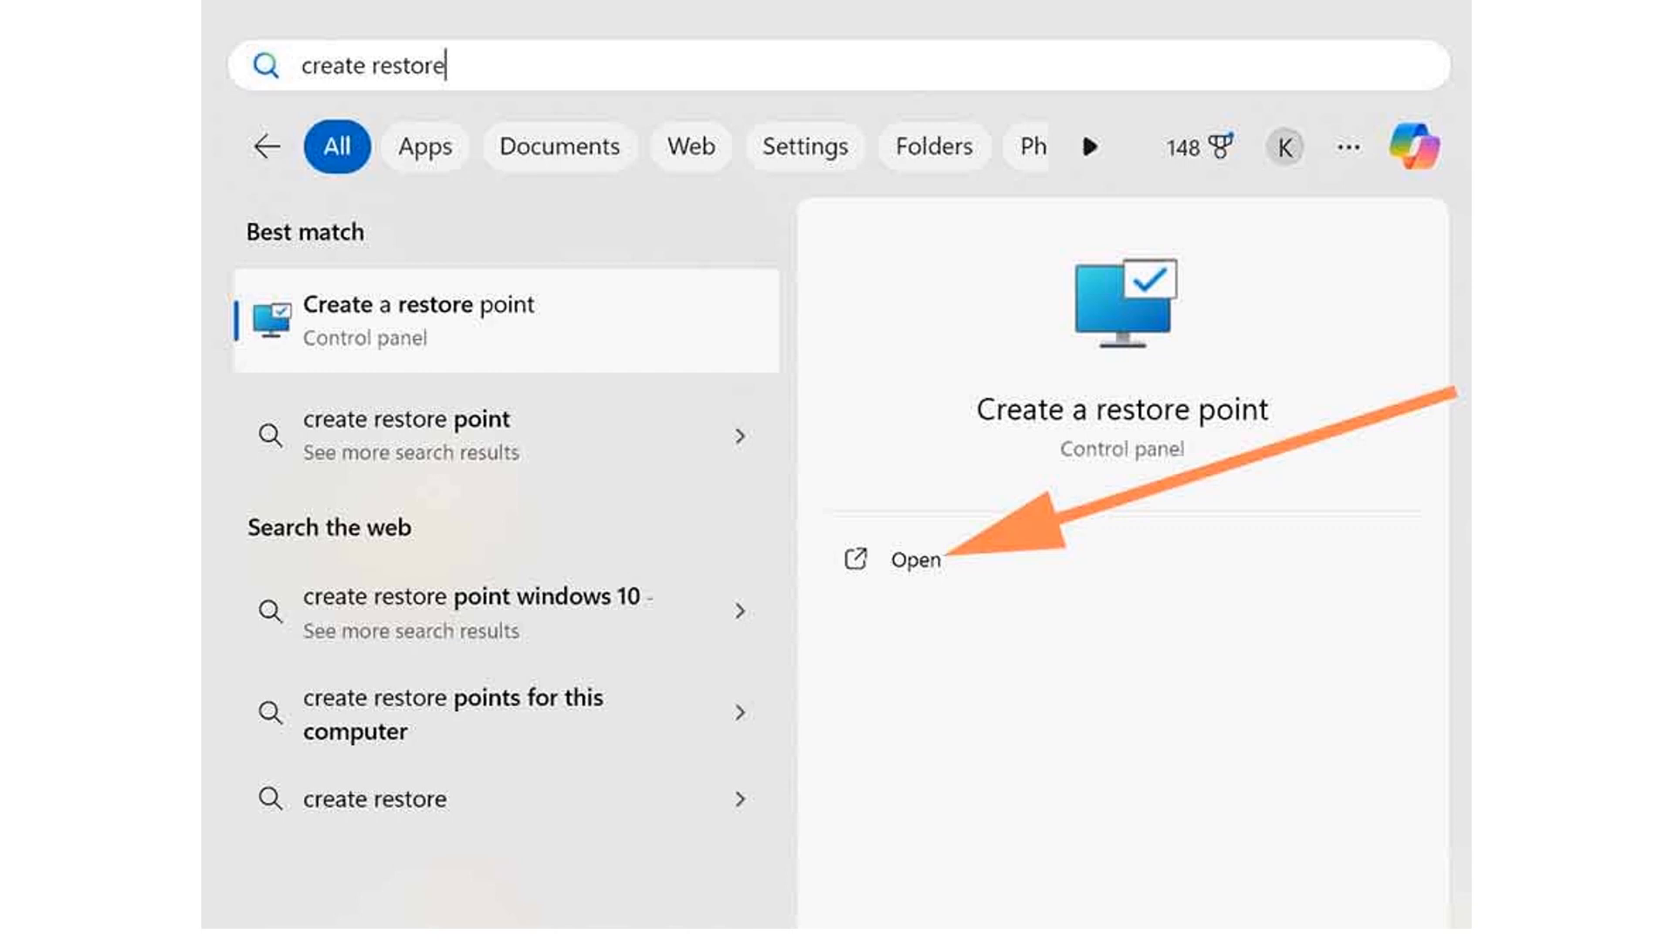
Turn on system protection for the OS (C:) drive in the restore point settings
{"action": "left_click", "coordinate": [913, 560]}
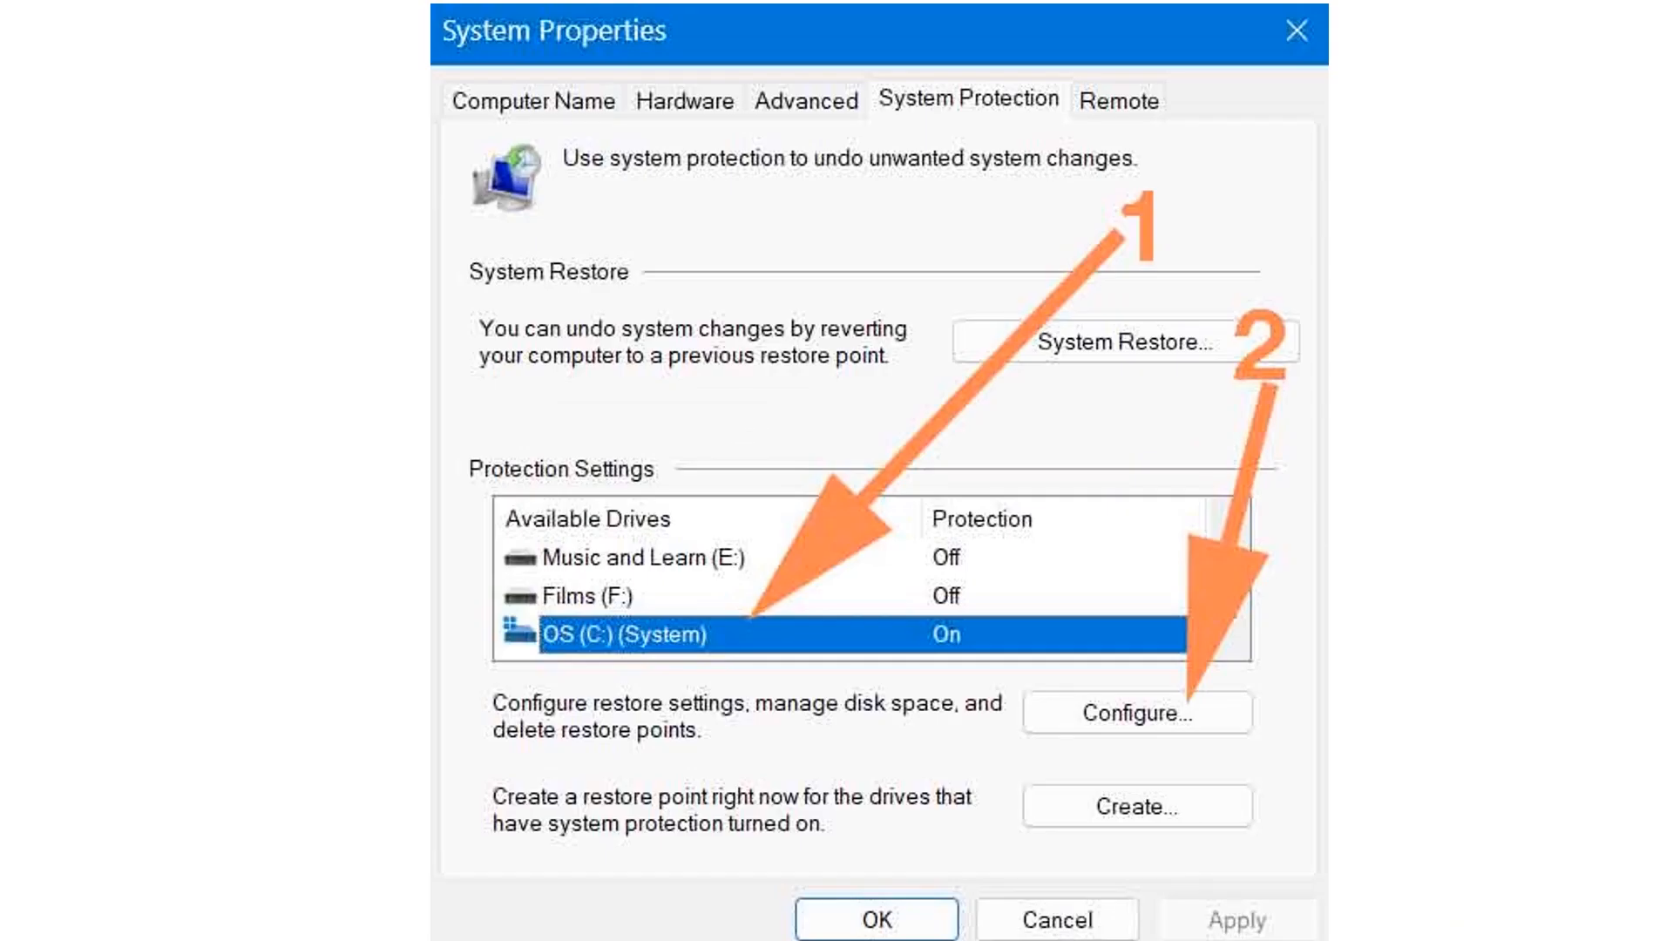
{"action": "left_click", "coordinate": [1134, 712]}
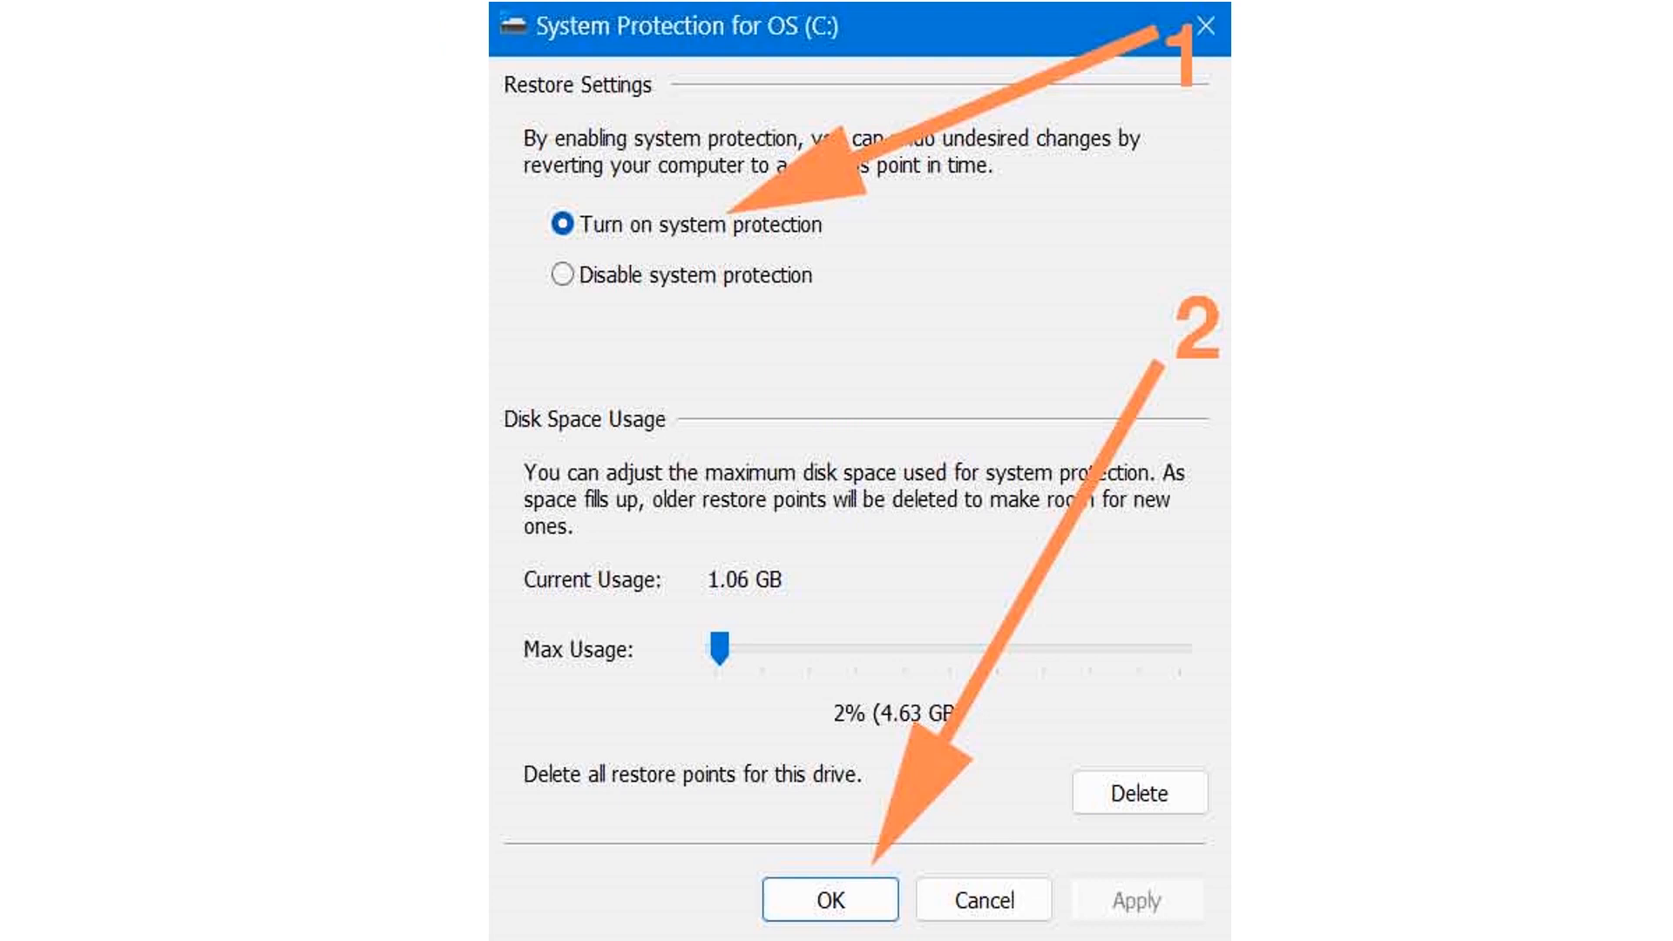
{"action": "left_click", "coordinate": [830, 898]}
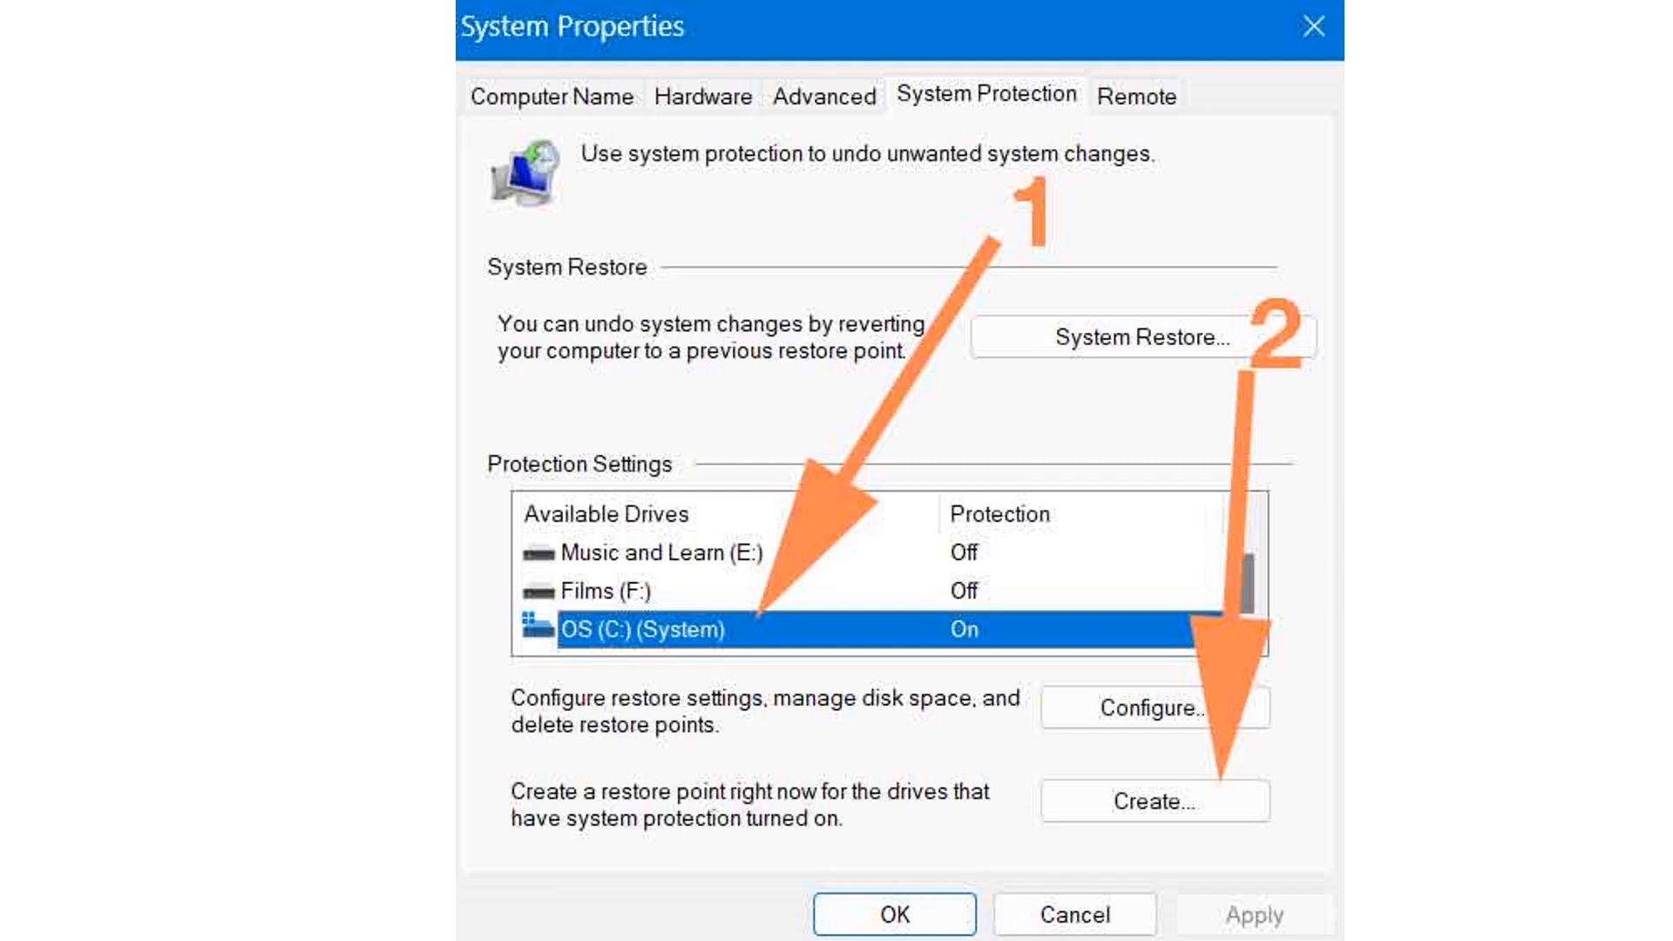
Create a new restore point with the description 'optimizer'
{"action": "left_click", "coordinate": [1152, 802]}
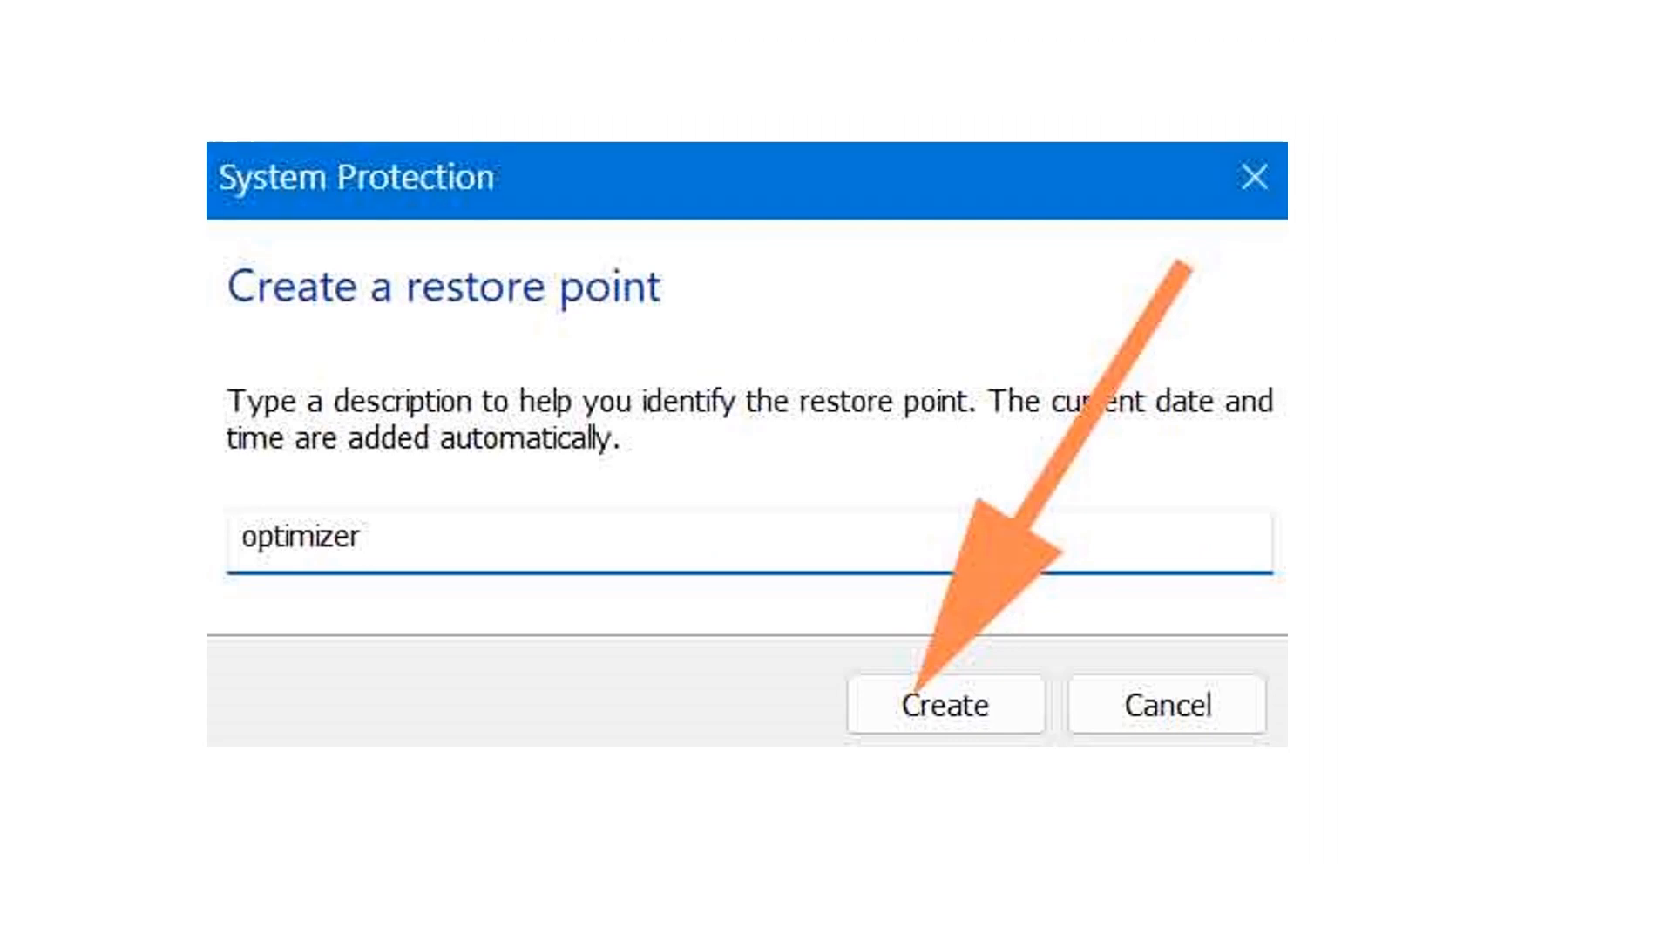
{"action": "left_click", "coordinate": [943, 704]}
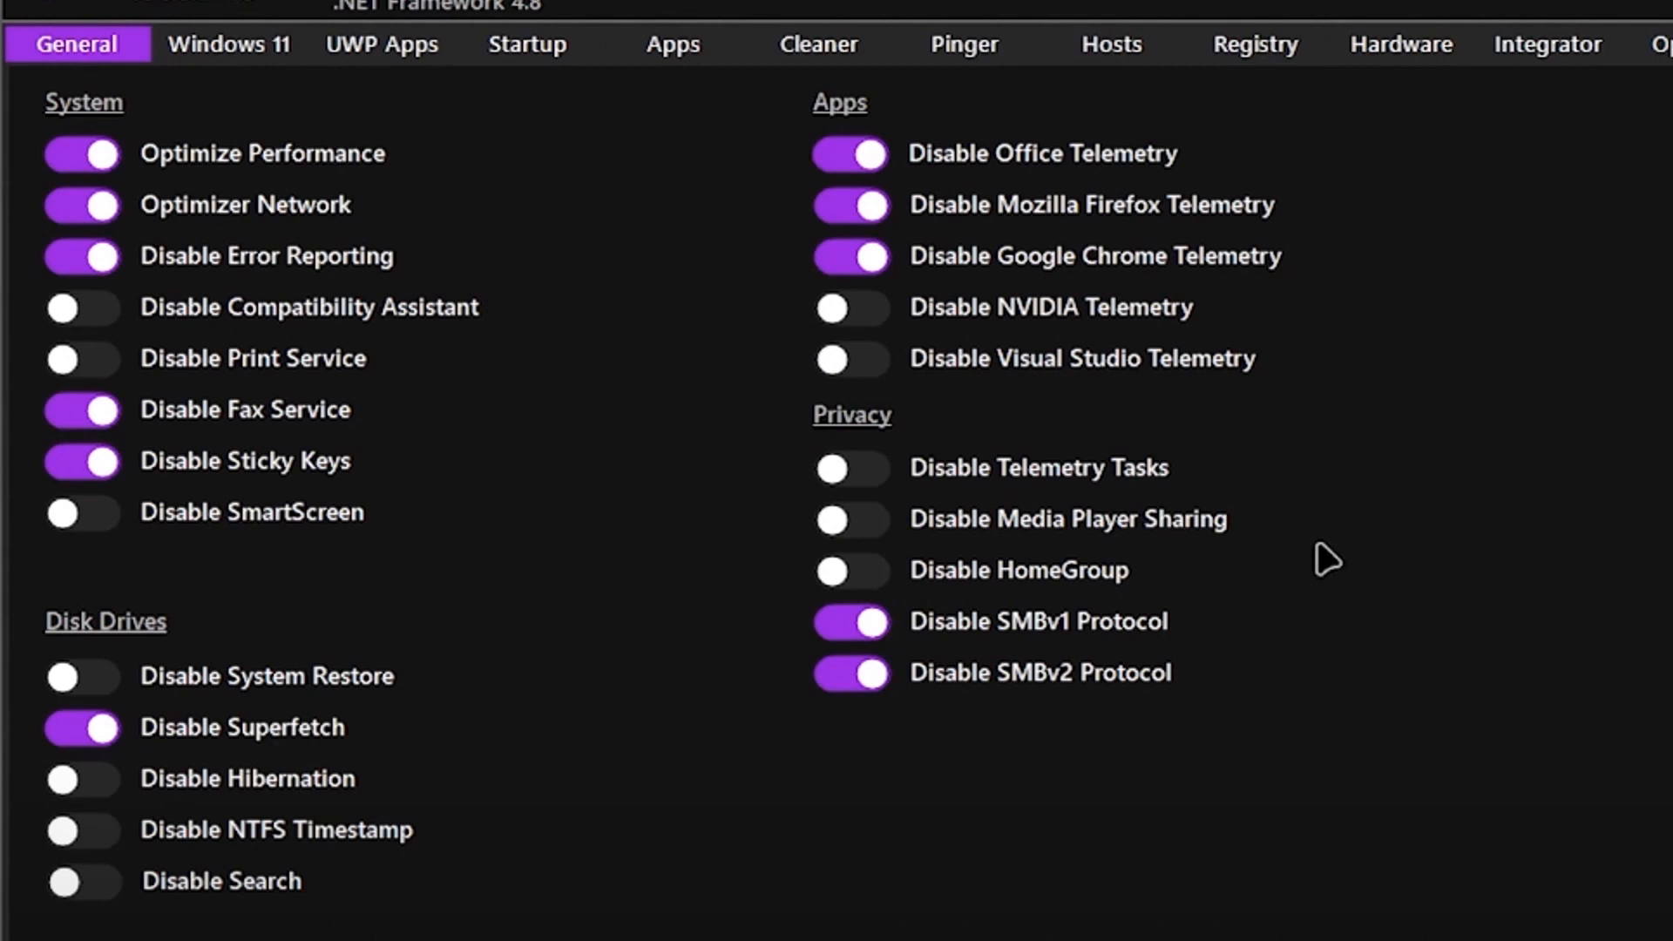
Switch on a General tab tweak such as Optimize Performance or Disable Superfetch
{"action": "left_click", "coordinate": [166, 129]}
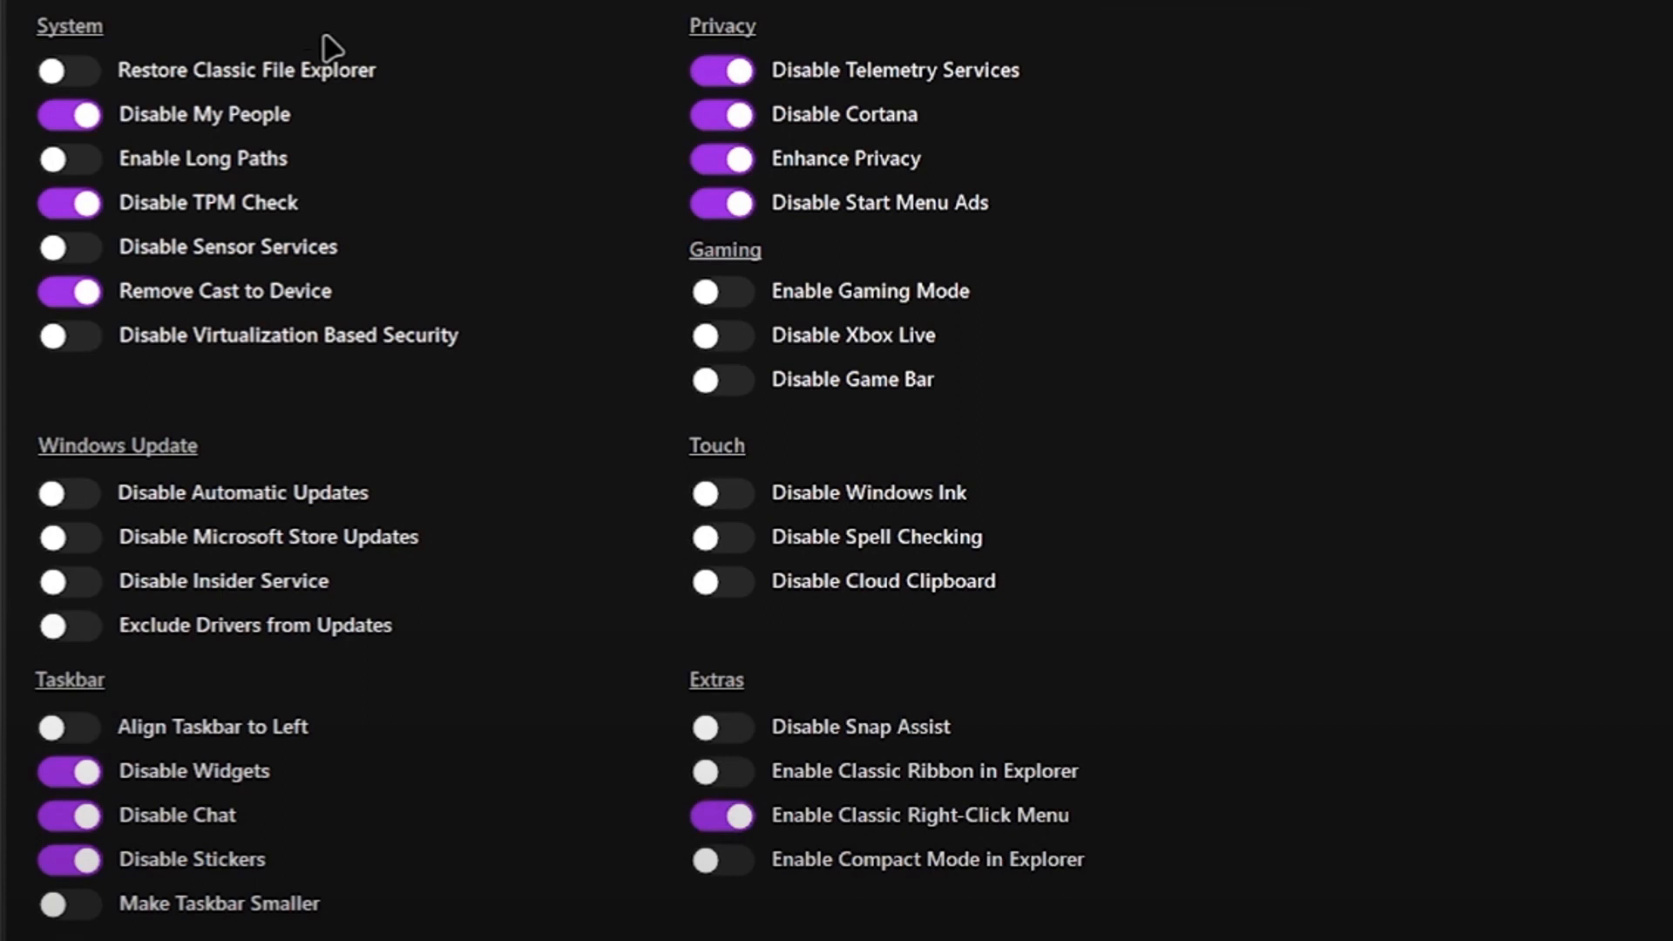
Switch on one of the Windows 11 tab tweaks
{"action": "left_click", "coordinate": [263, 82]}
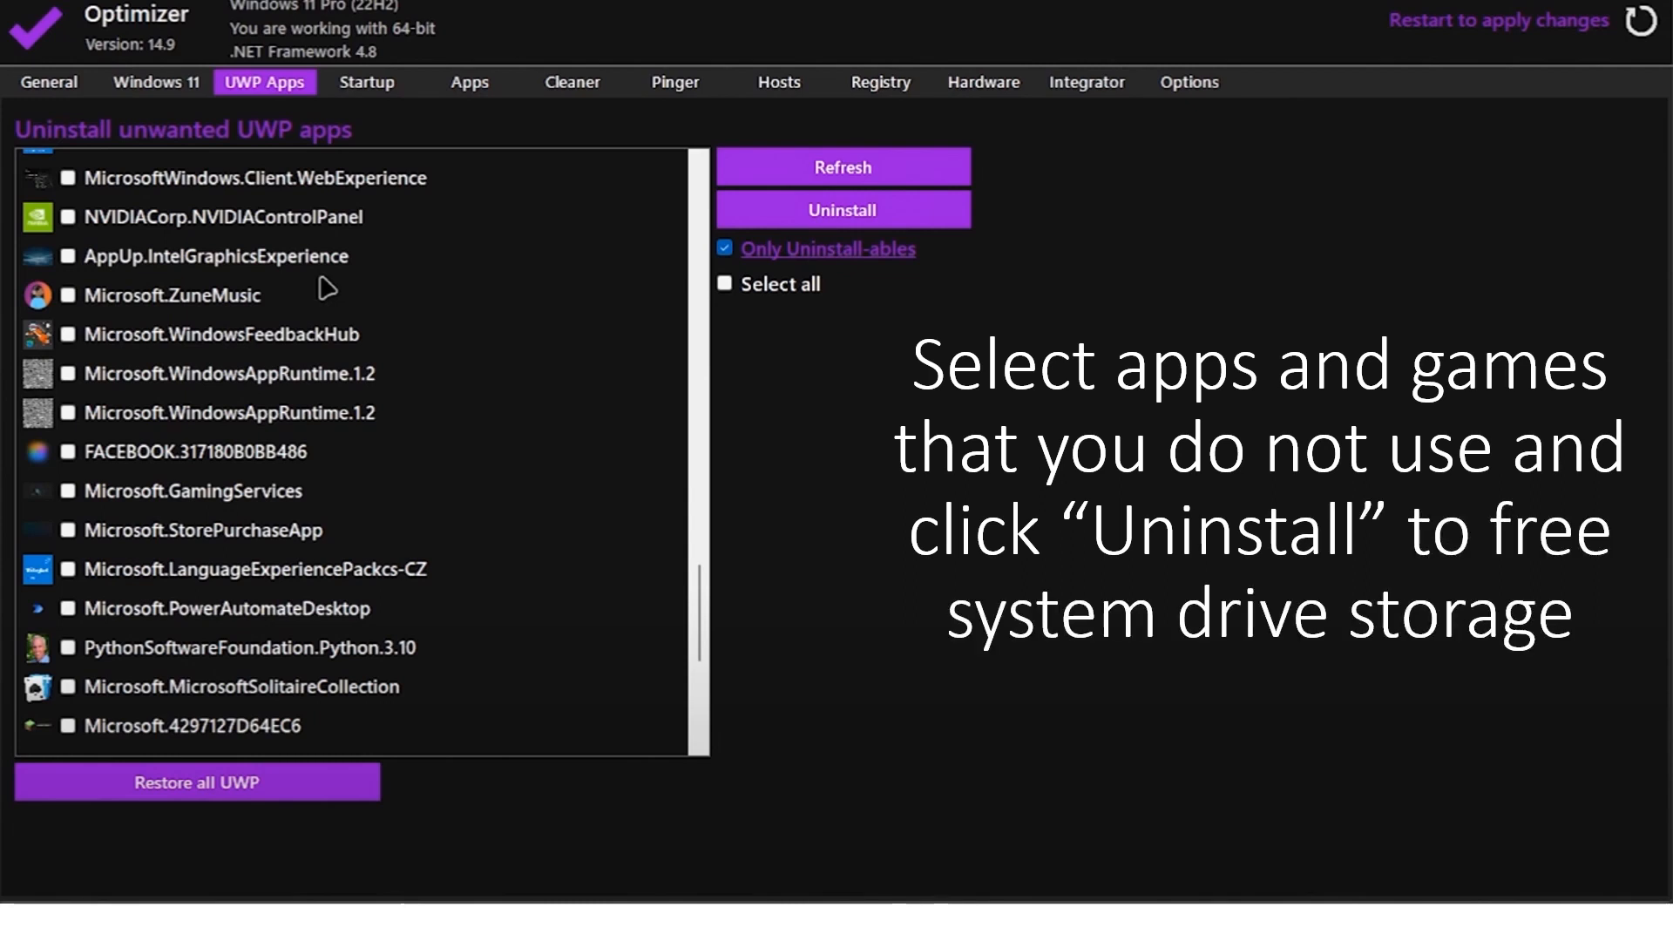
Request deletion of the Steam and Figma Agent startup entries
{"action": "left_click", "coordinate": [367, 81]}
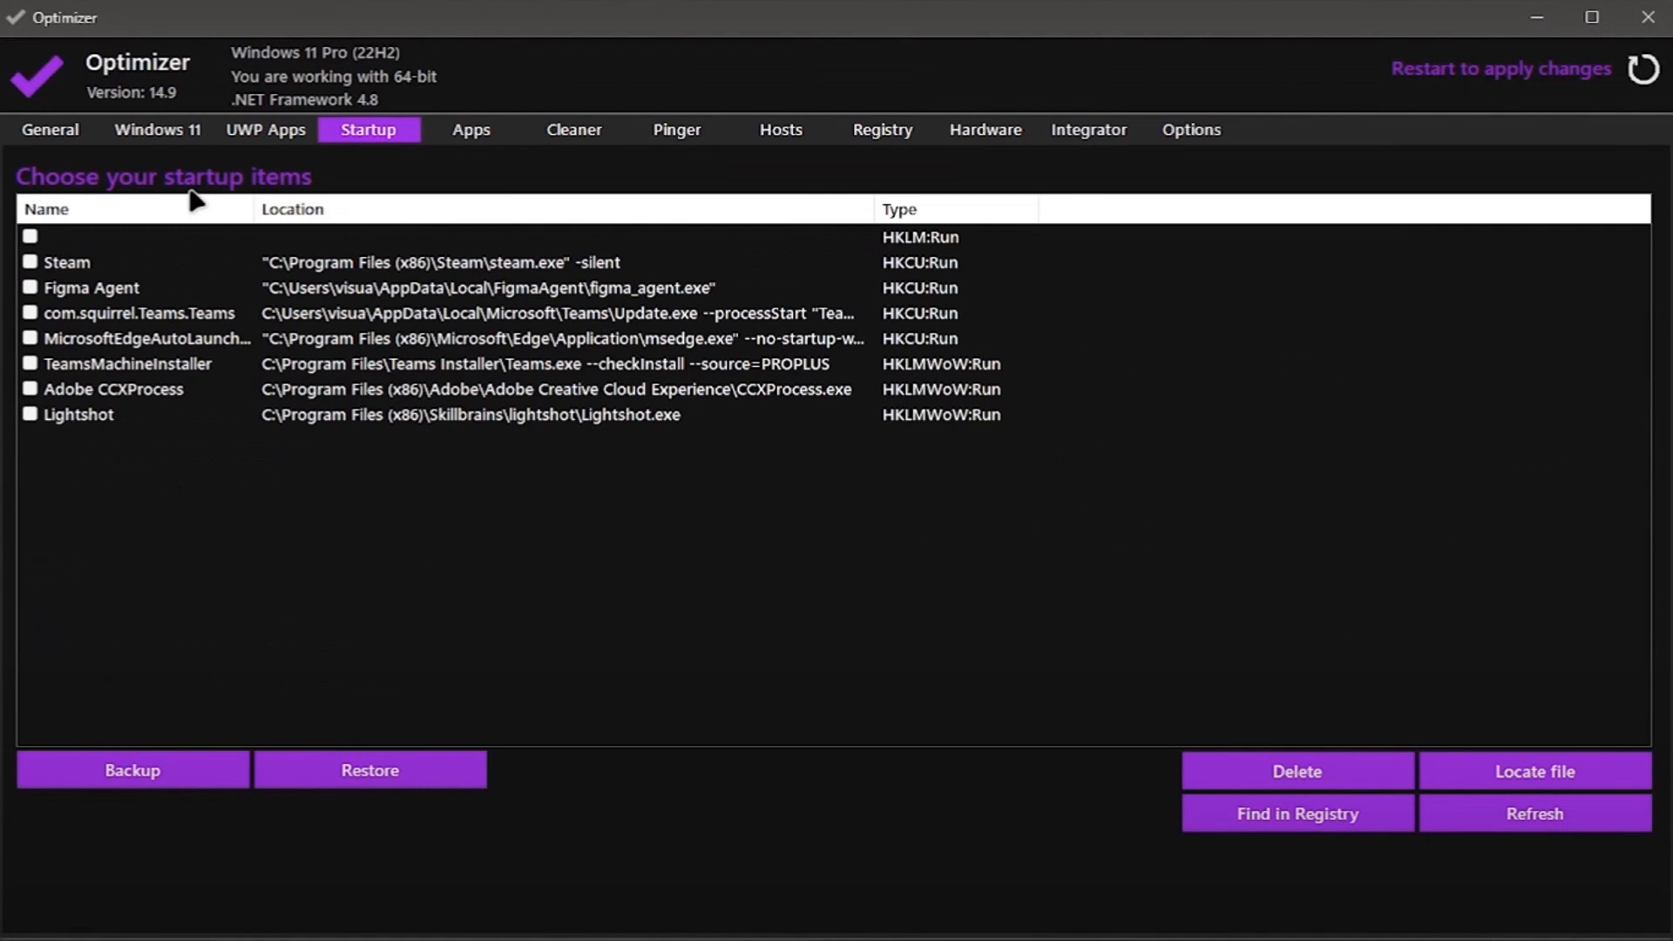
{"action": "type", "text": "Disable only the apps you know and"}
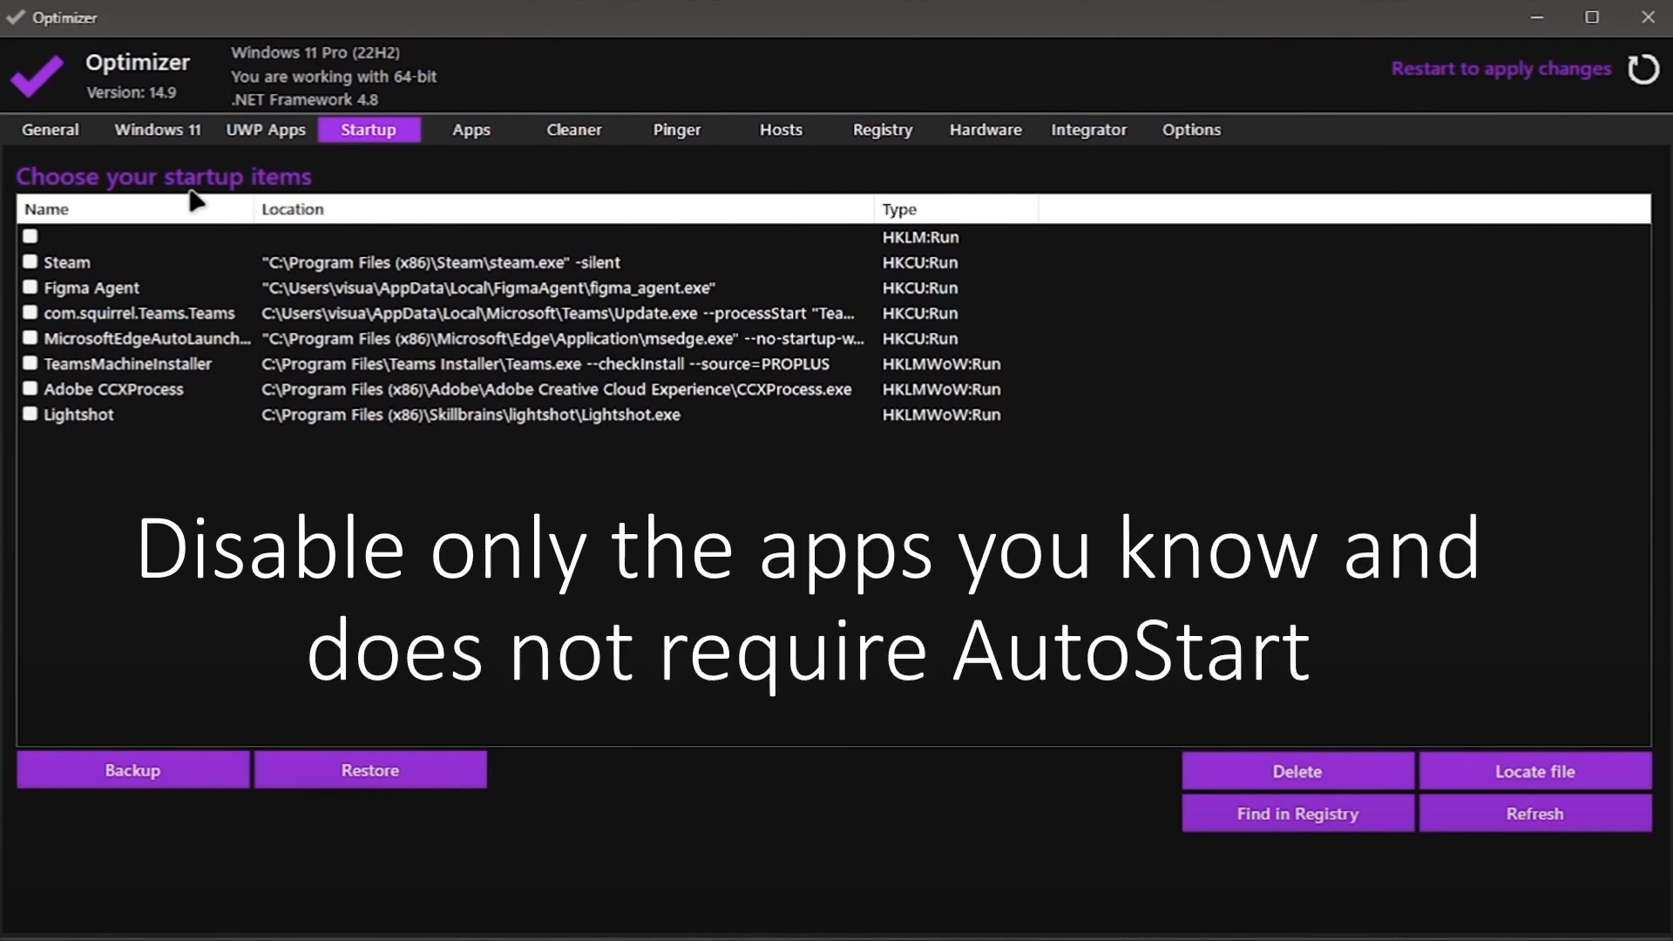
{"action": "left_click", "coordinate": [1296, 770]}
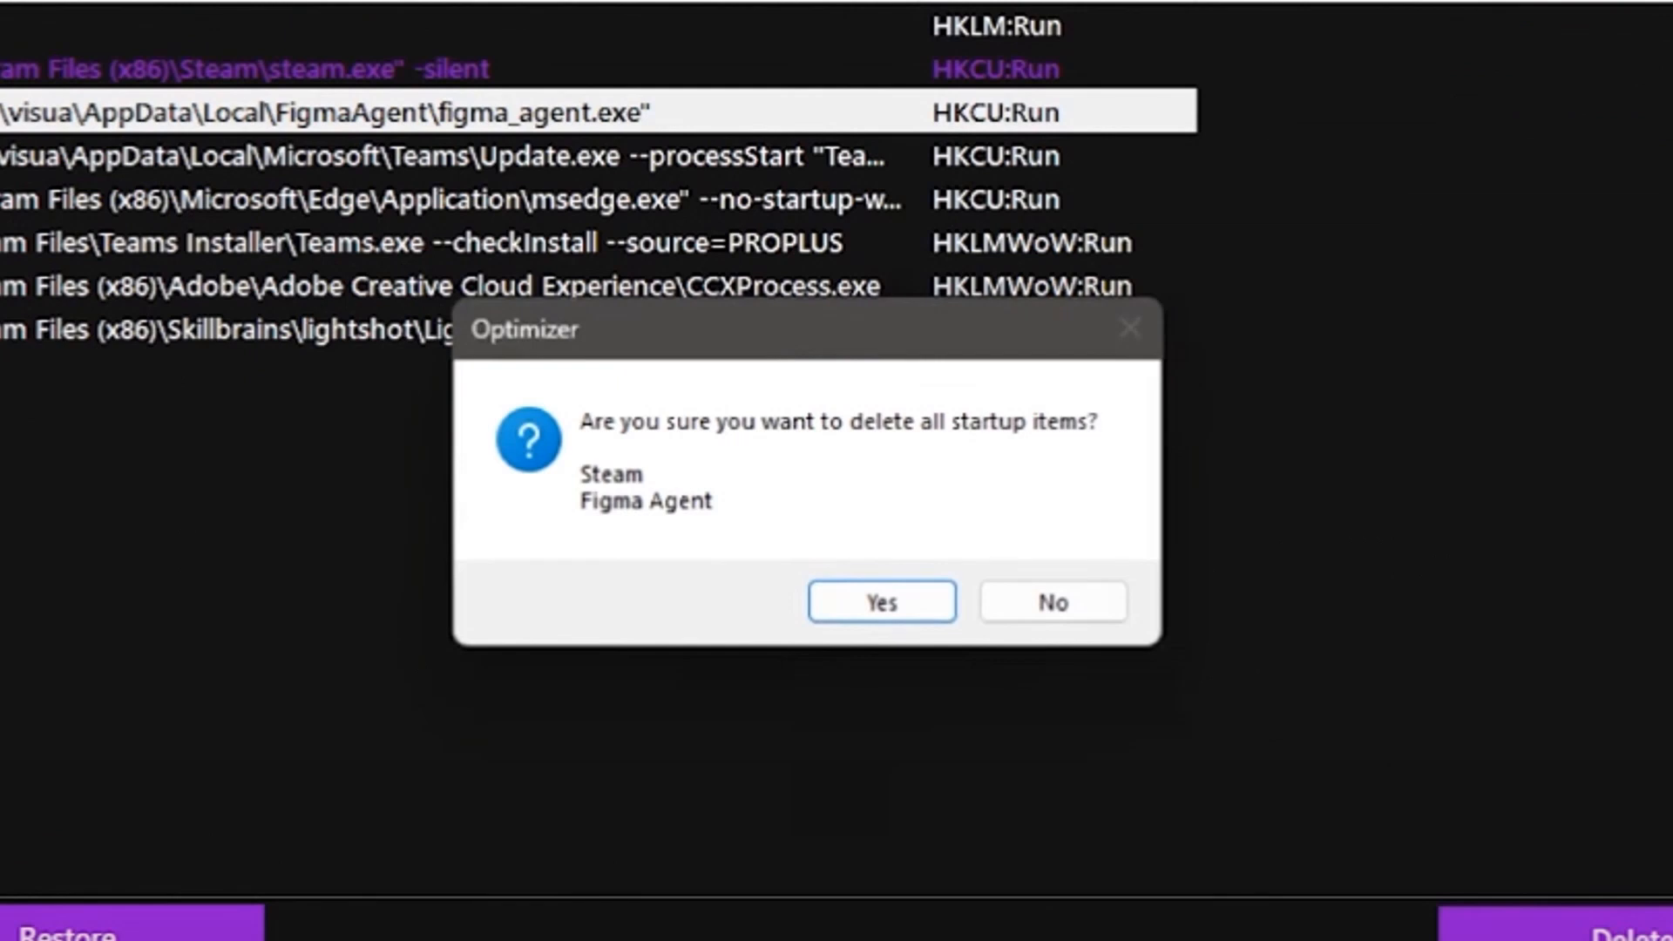
Confirm removing Steam and Figma Agent, then analyze and clean 2.44 GB of Windows junk
{"action": "left_click", "coordinate": [879, 602]}
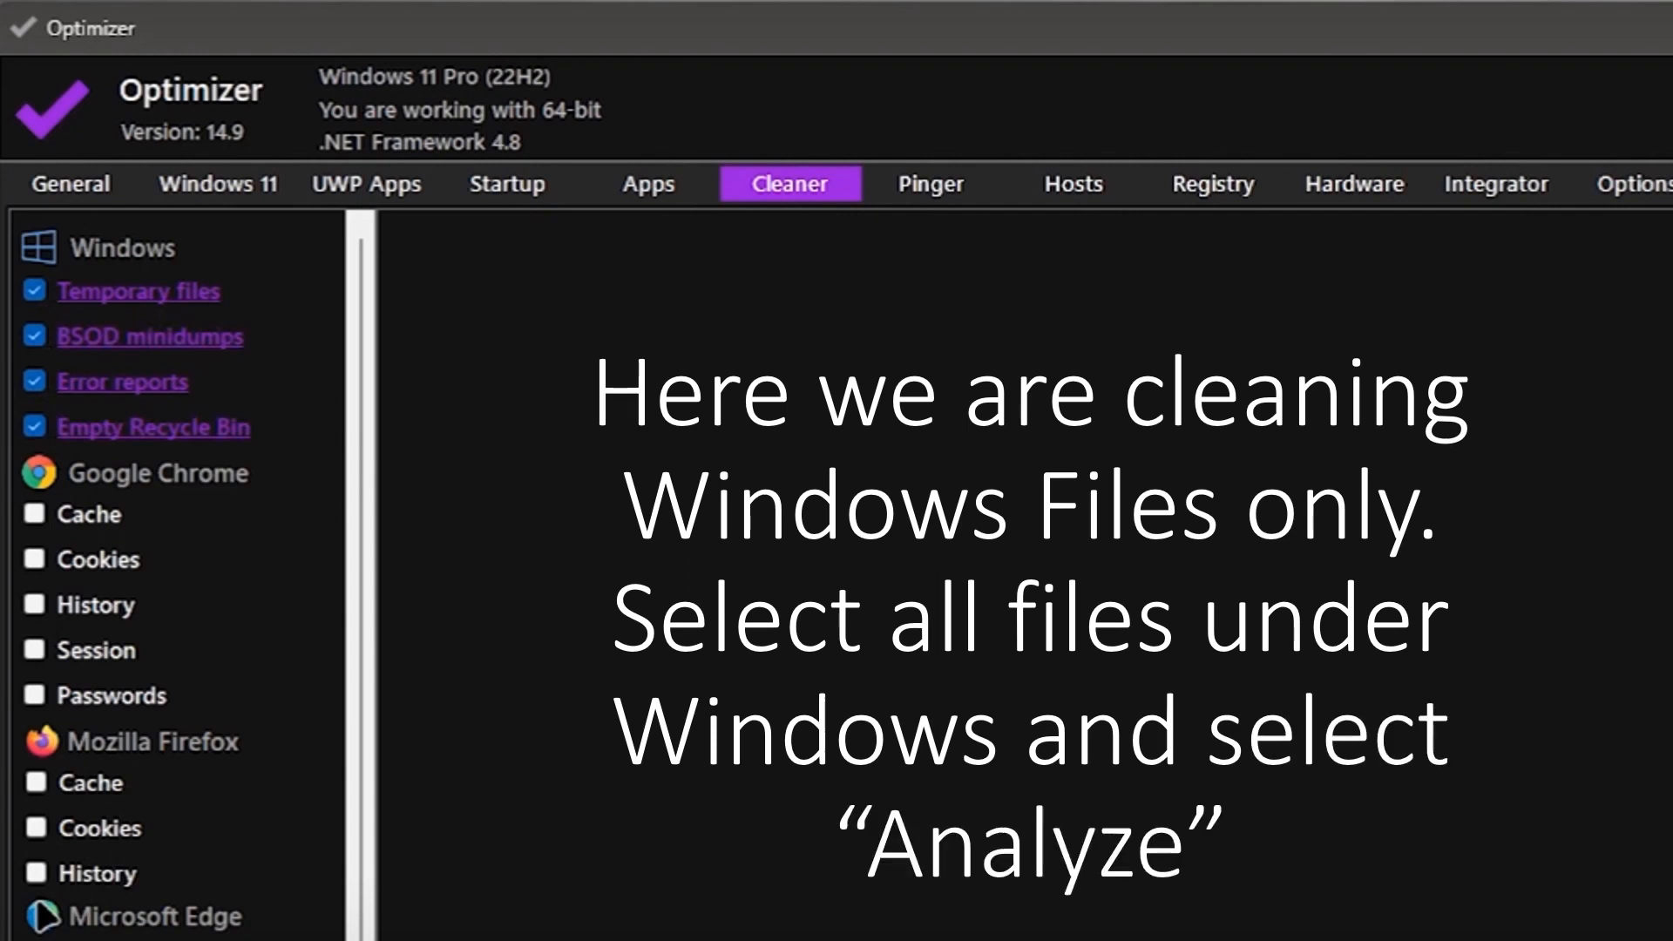
{"action": "left_click", "coordinate": [1348, 894]}
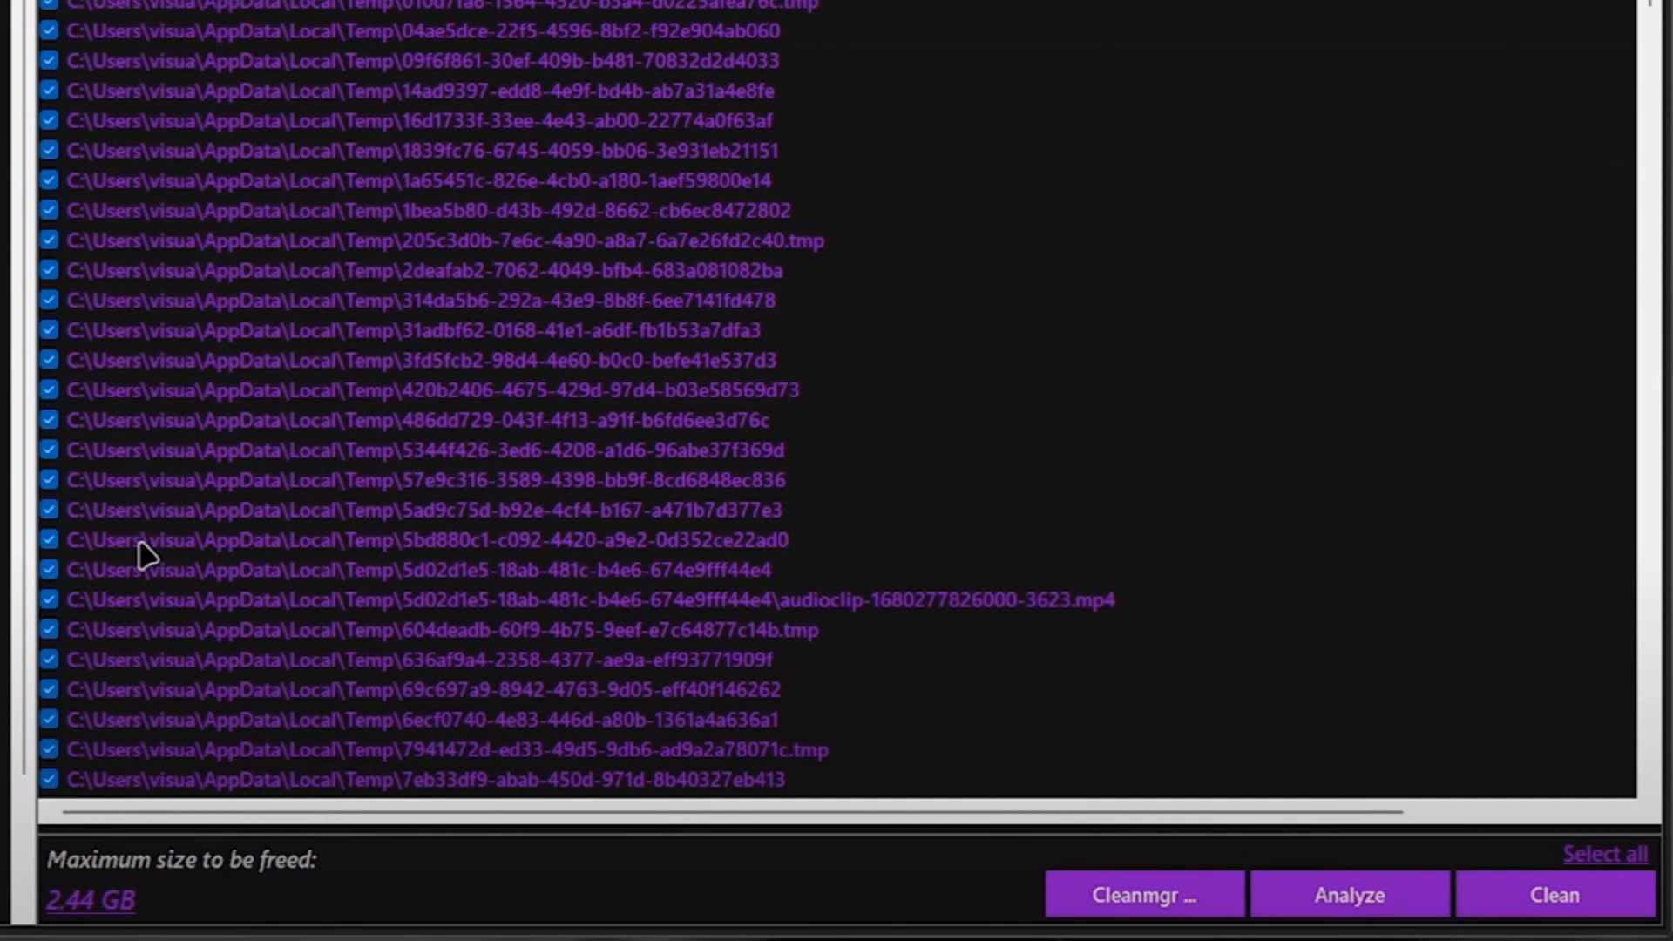
{"action": "left_click", "coordinate": [1551, 894]}
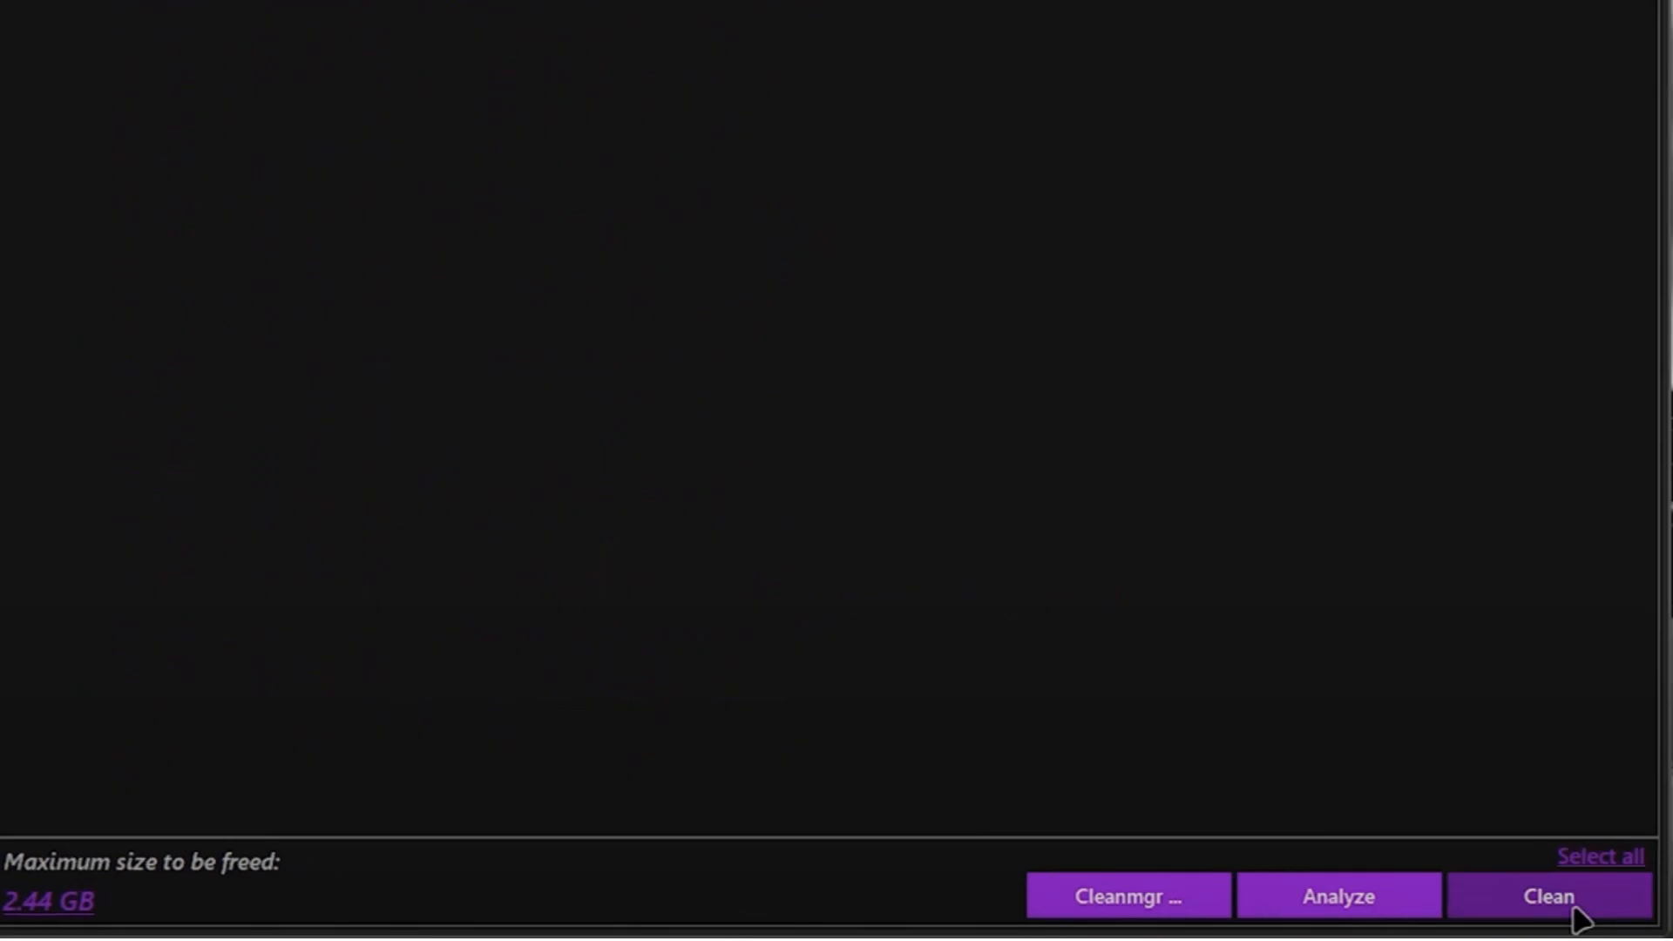
{"action": "left_click", "coordinate": [1045, 128]}
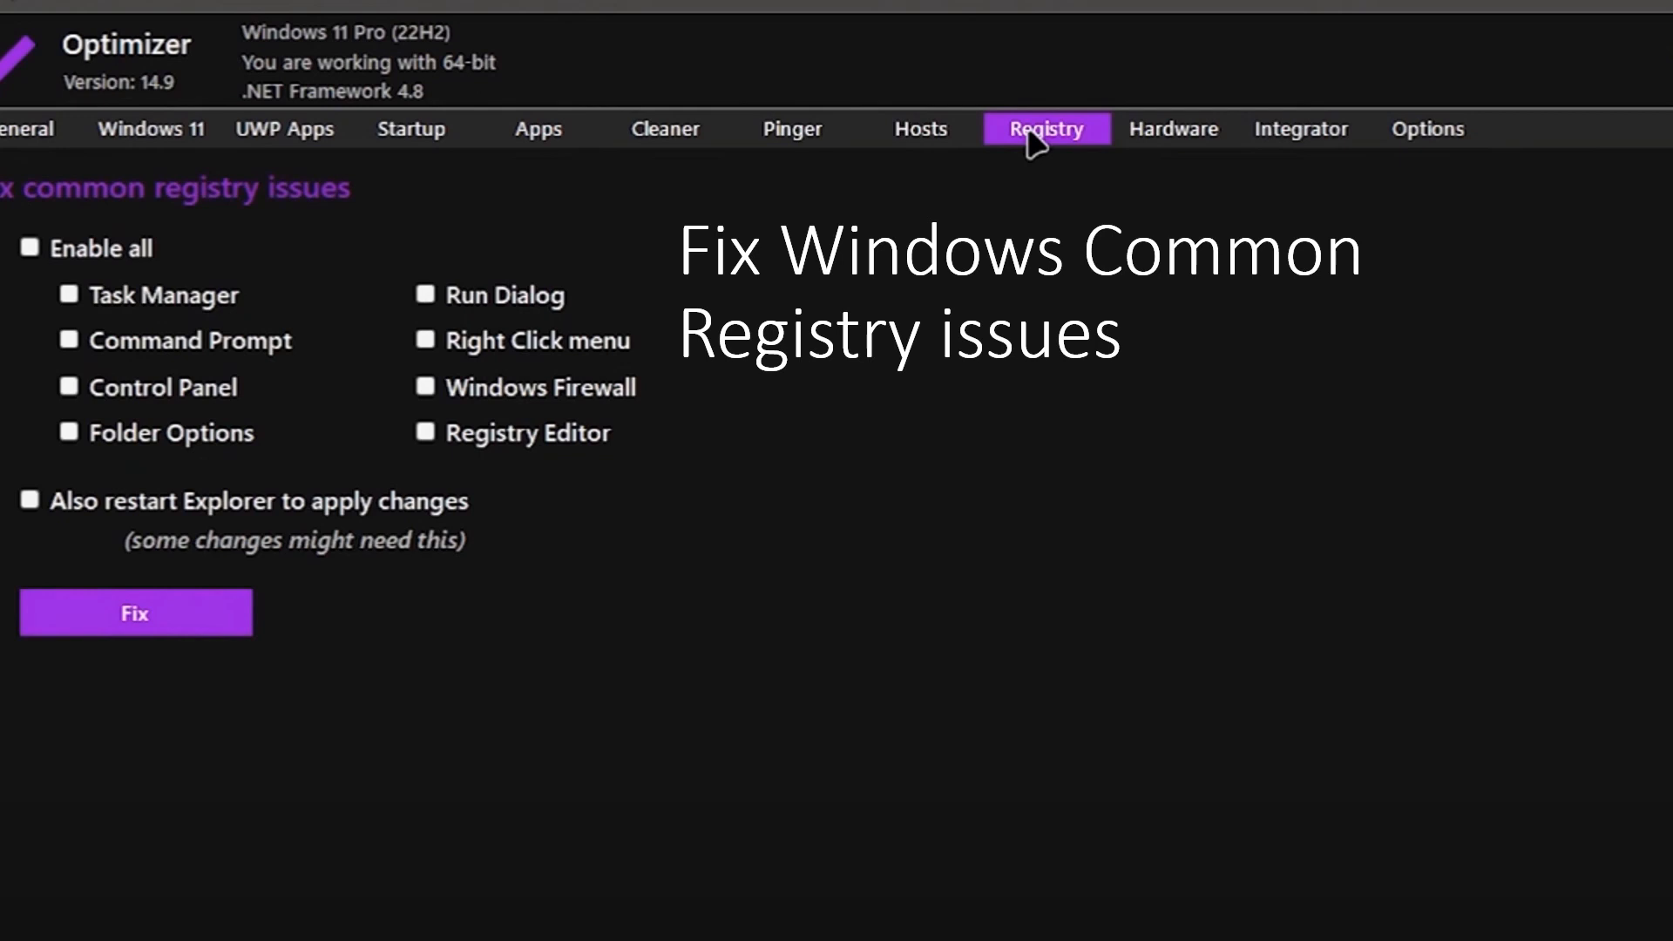
Tick Enable all registry fixes, including Also restart Explorer to apply changes
{"action": "left_click", "coordinate": [29, 246]}
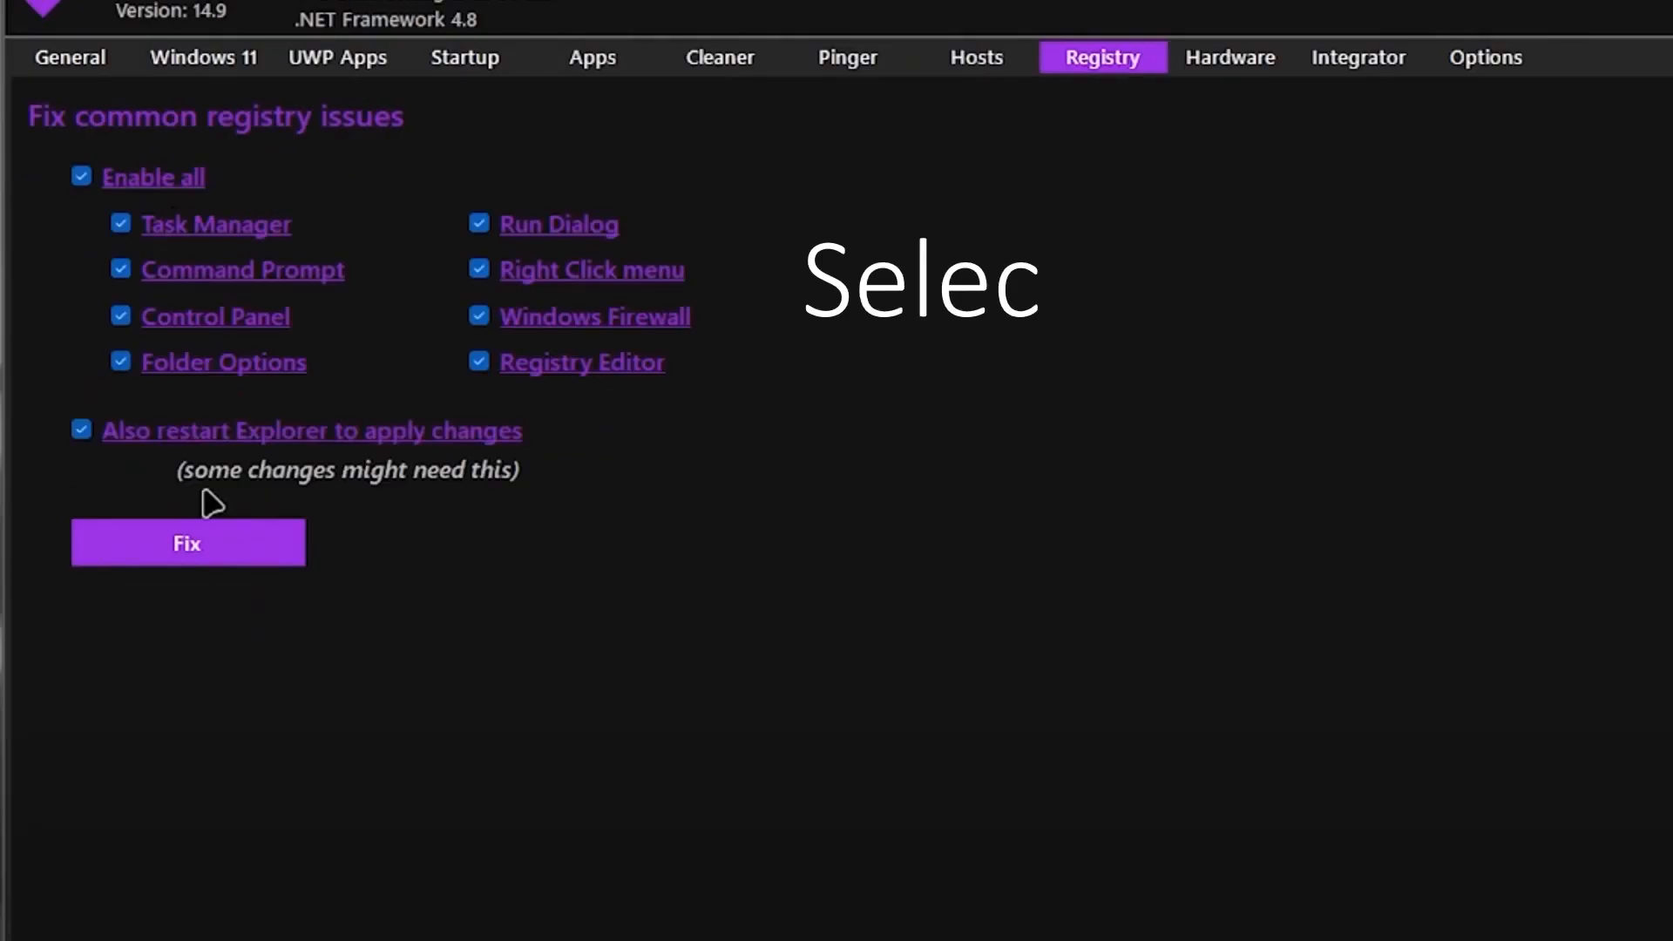